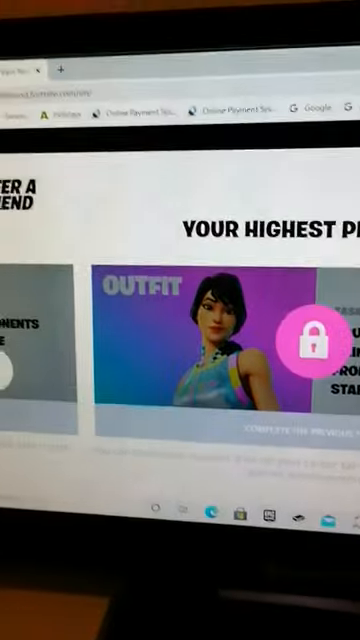
{"action": "scroll", "scroll_direction": "down", "scroll_amount": 3}
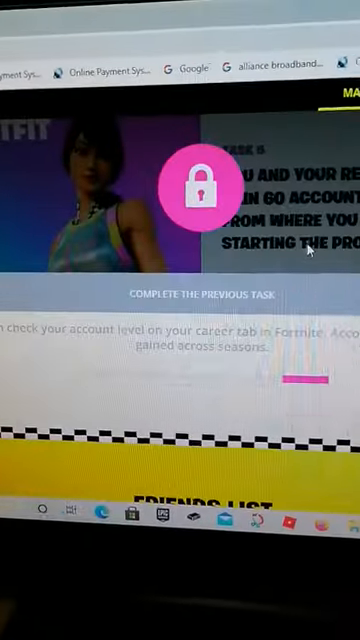
{"action": "scroll", "scroll_direction": "up", "scroll_amount": 3}
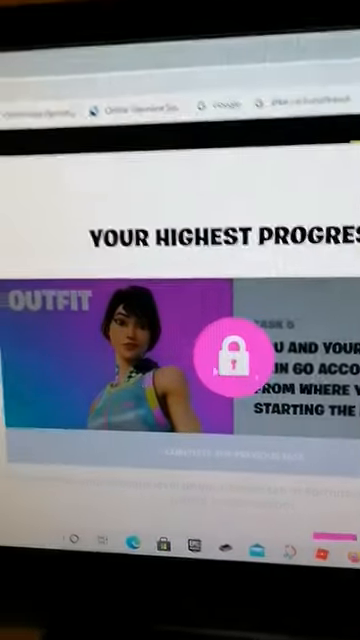